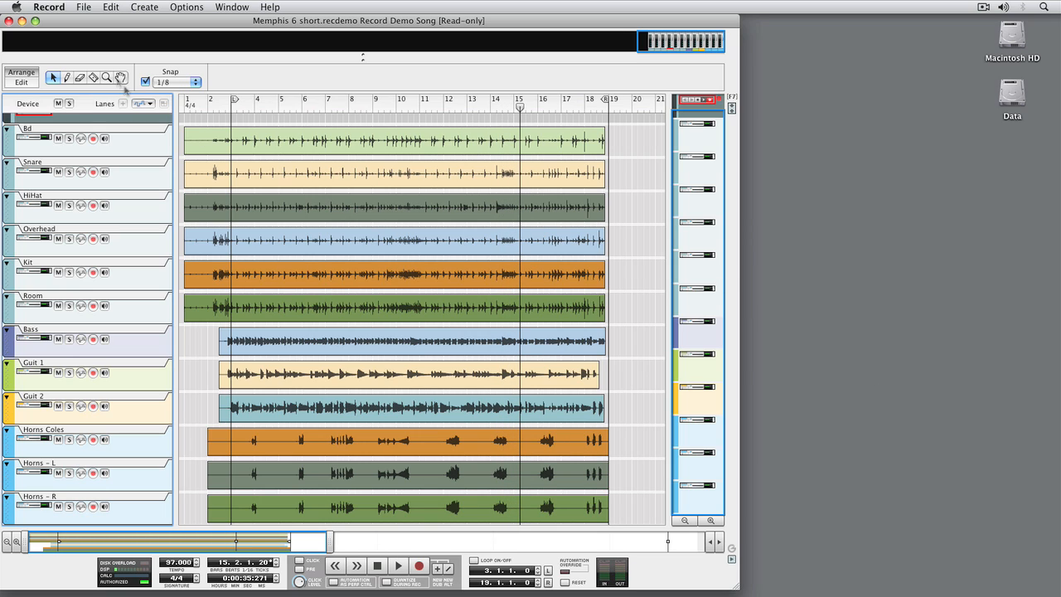
# Close the Memphis 6 demo song and start a new empty song.
pyautogui.click(82, 7)
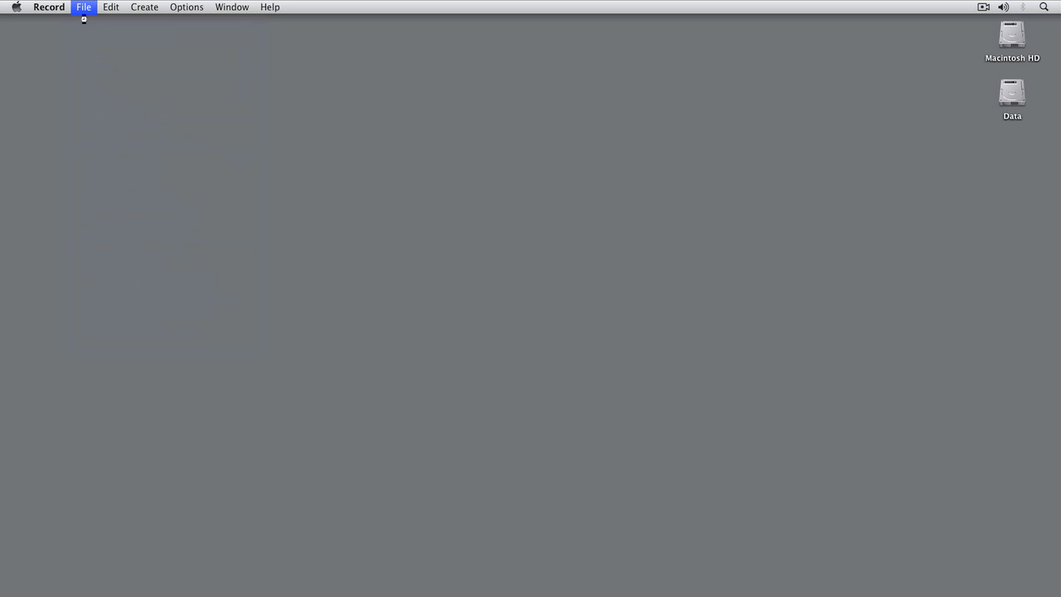
pyautogui.click(83, 7)
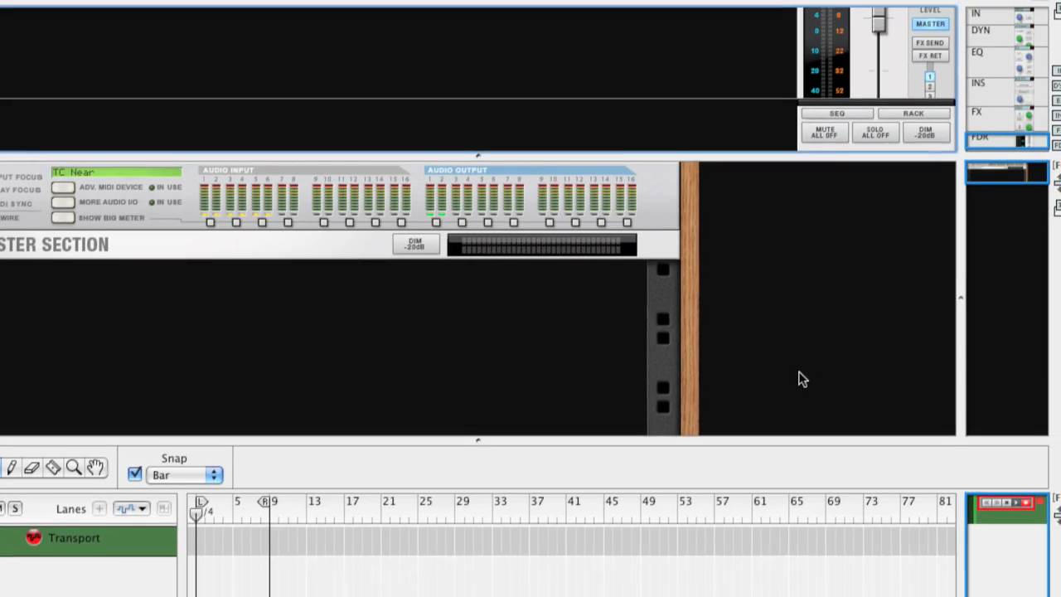
# Add the first audio track, Audio Track 1, from the Create menu.
pyautogui.click(228, 10)
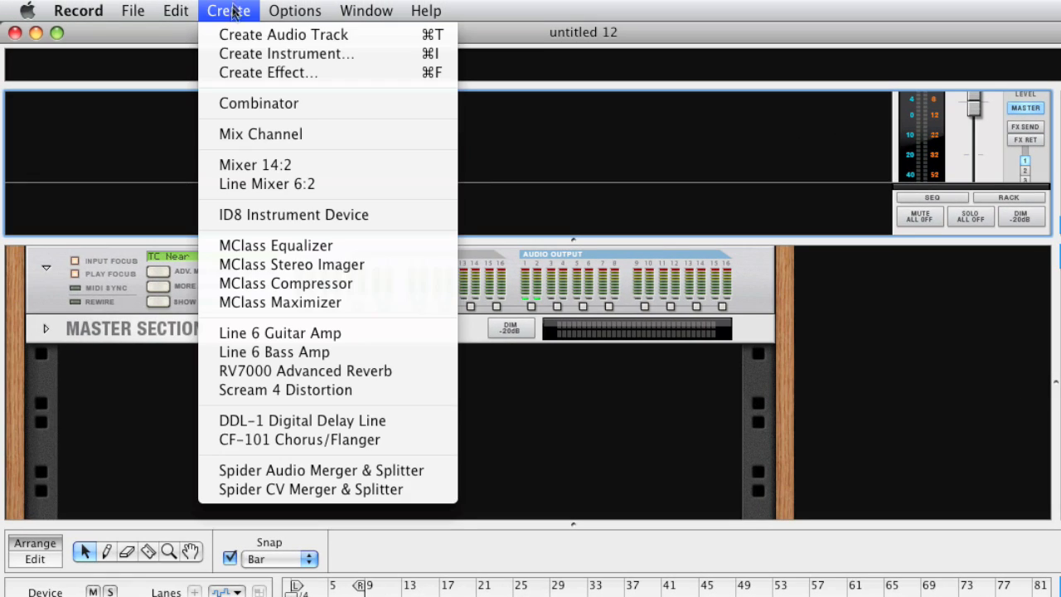
pyautogui.click(283, 34)
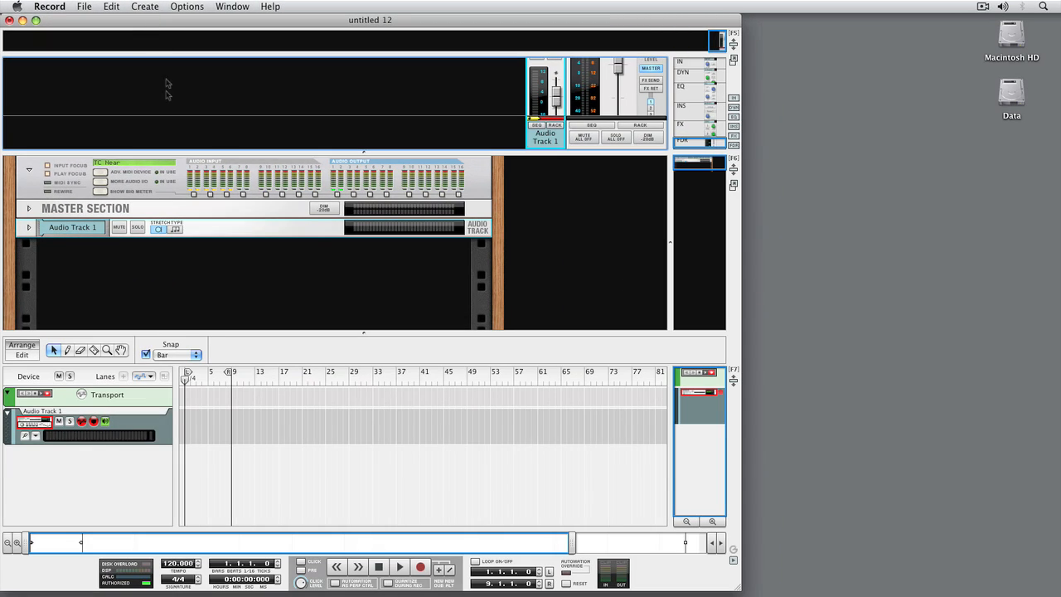